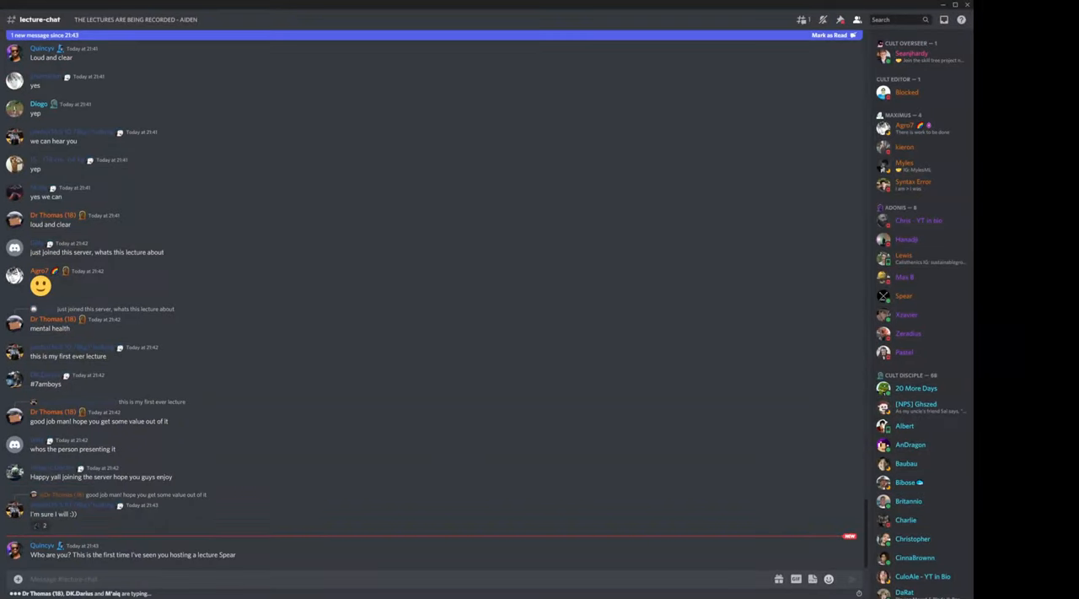
scroll(down, 3)
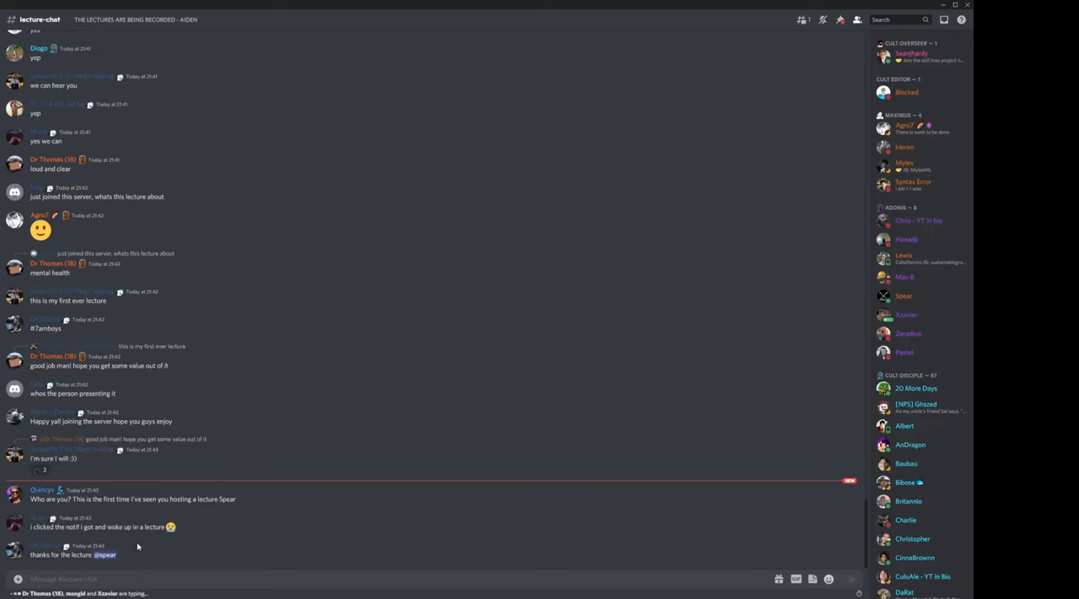
scroll(down, 3)
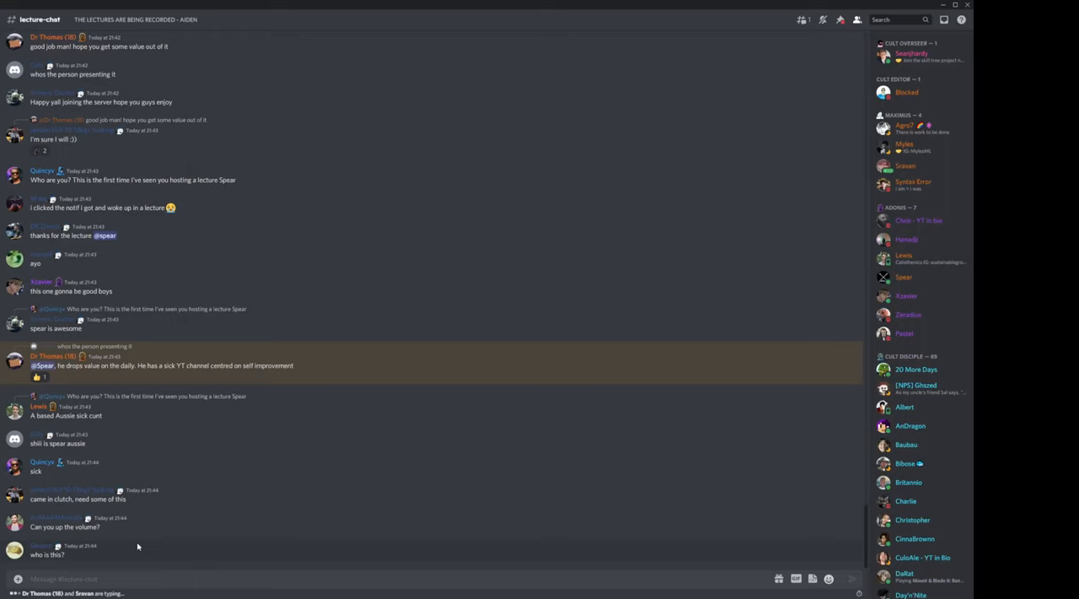
scroll(down, 3)
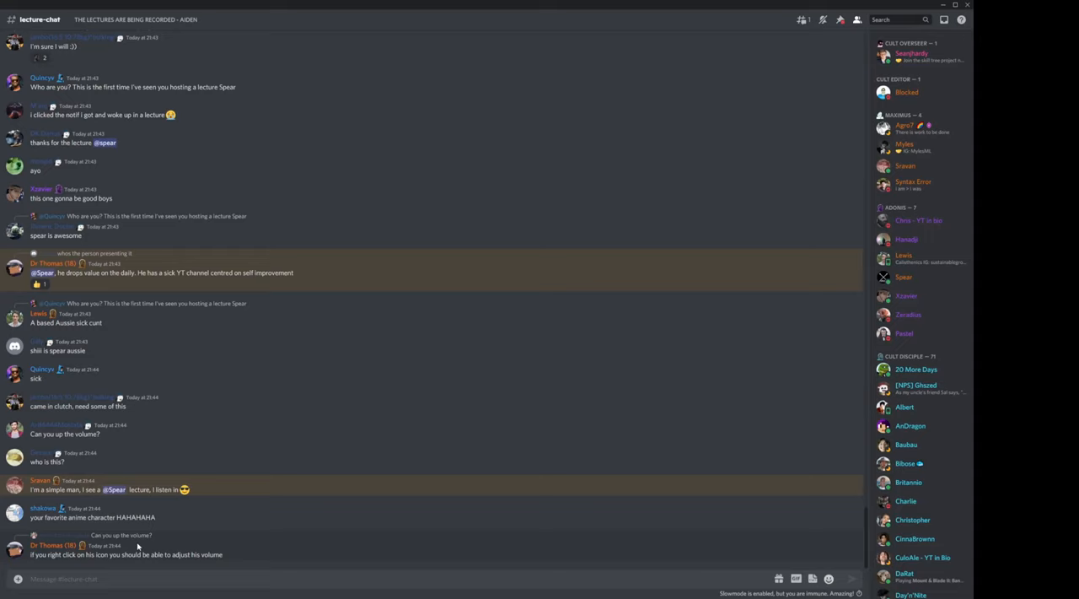
scroll(down, 3)
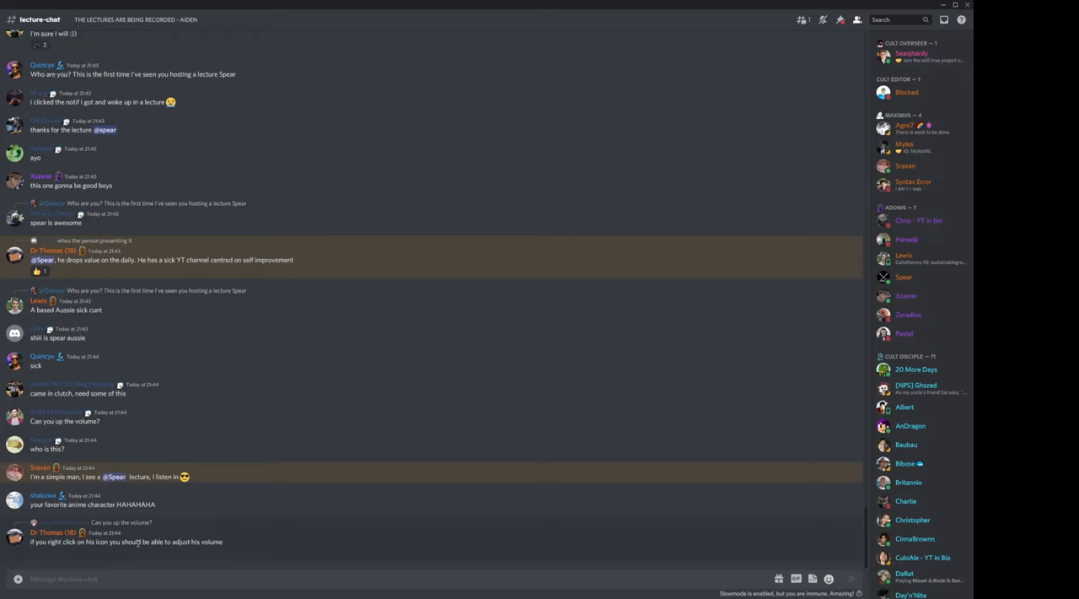
scroll(down, 3)
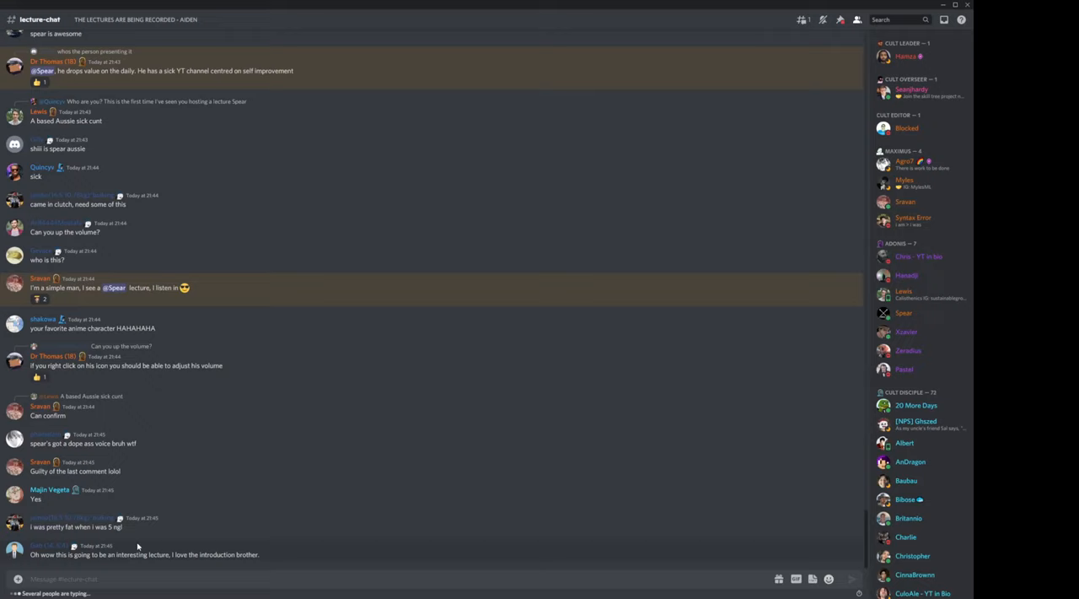
scroll(down, 3)
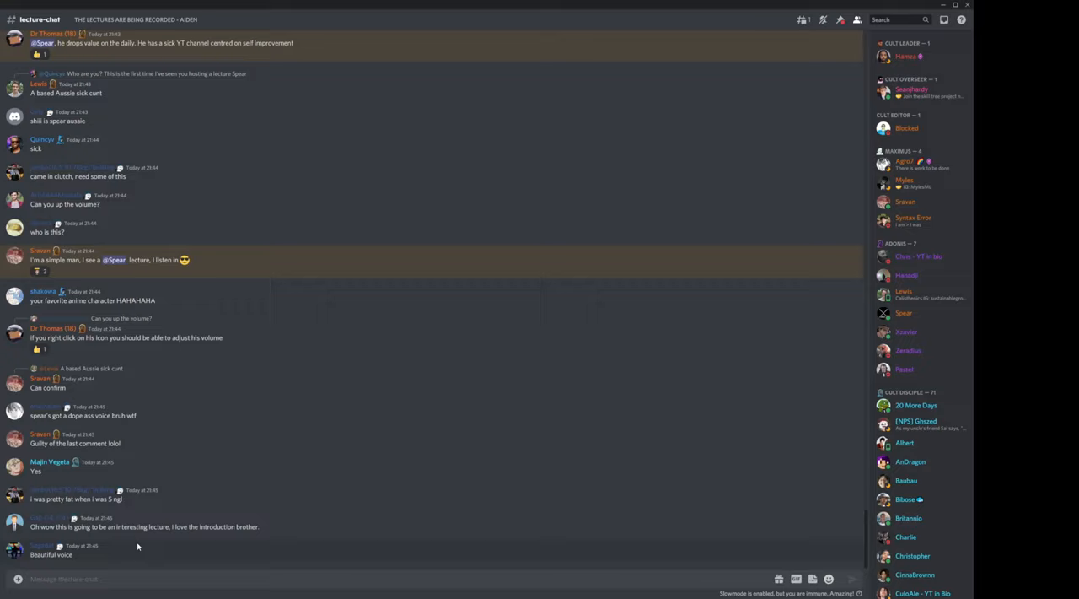
scroll(down, 3)
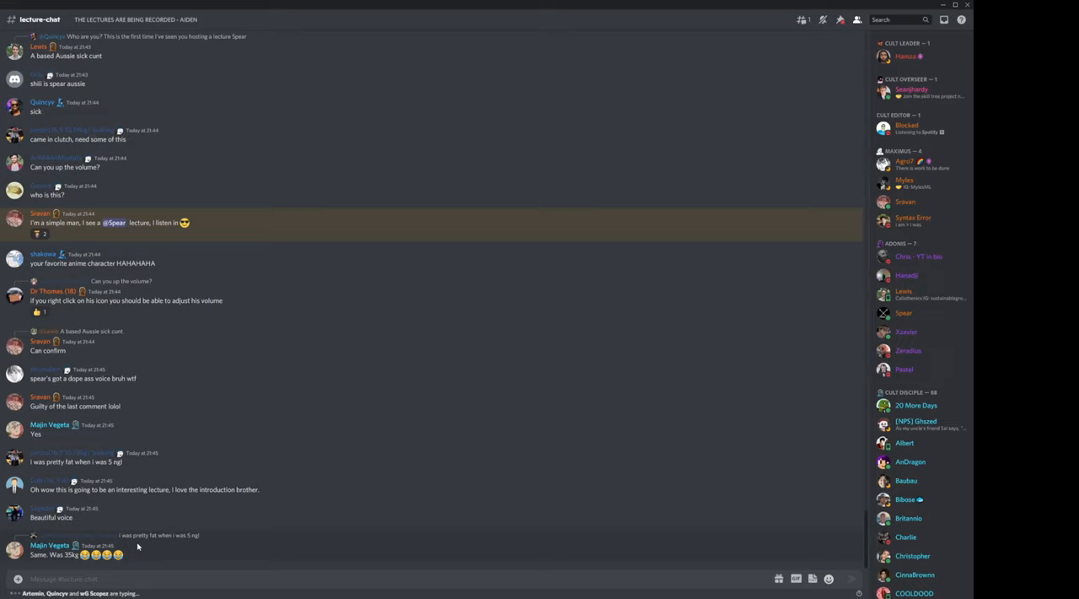
scroll(down, 3)
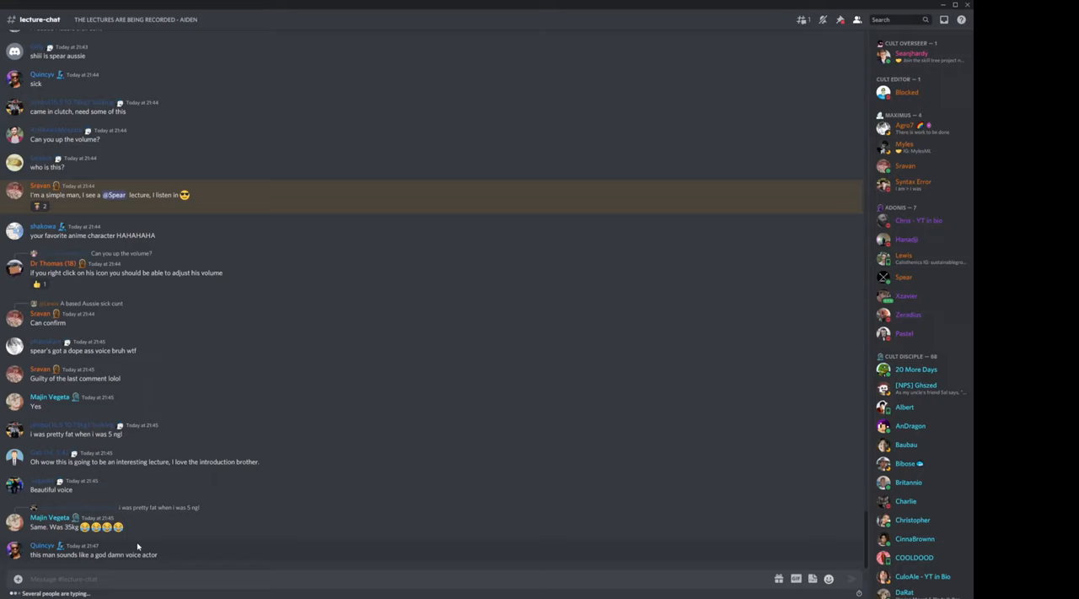
scroll(down, 3)
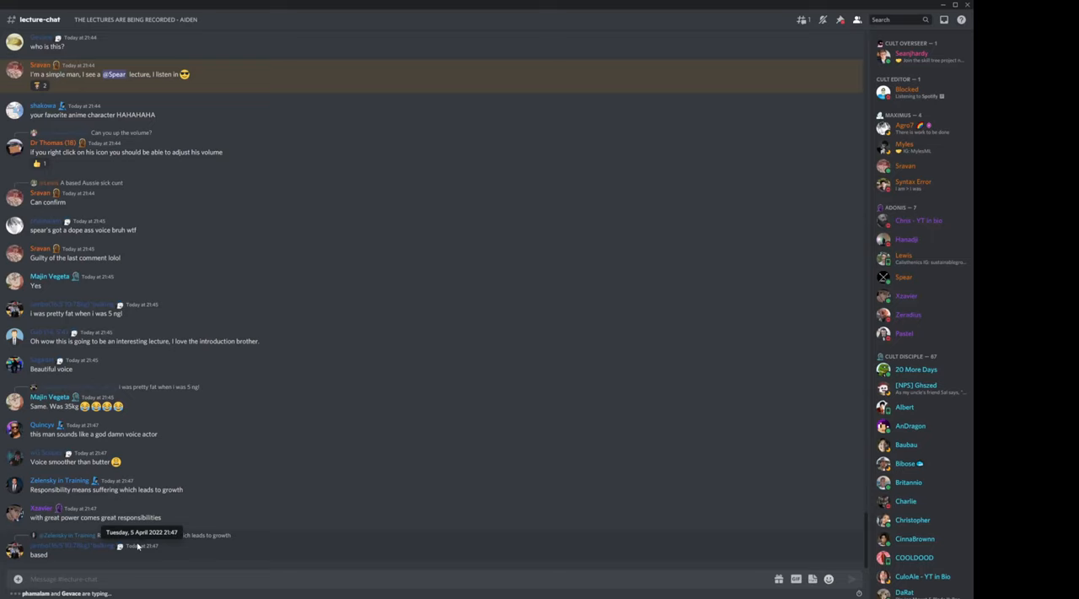
scroll(down, 3)
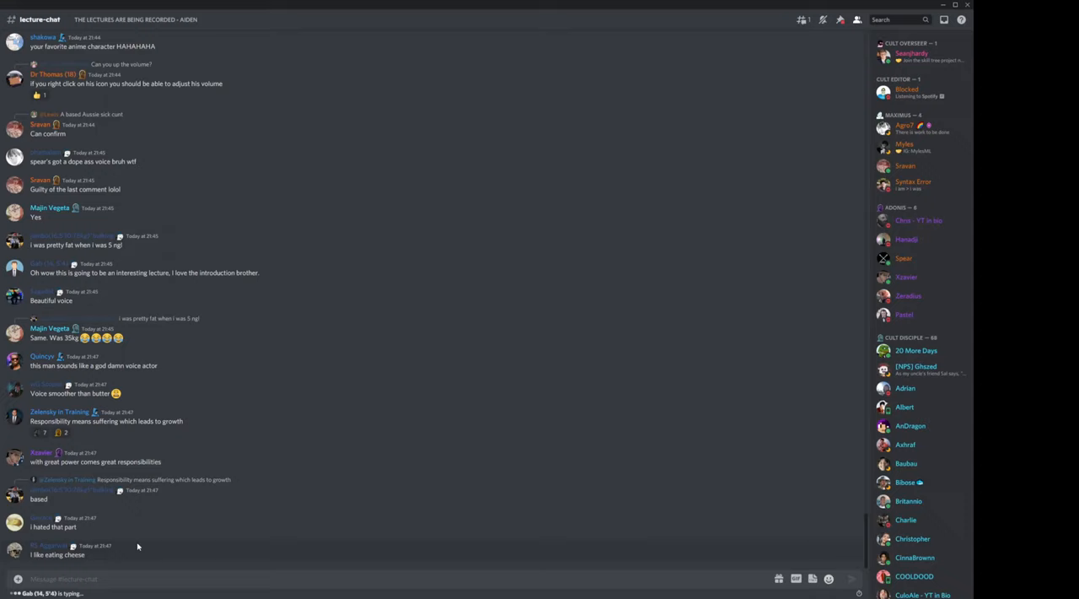
scroll(down, 3)
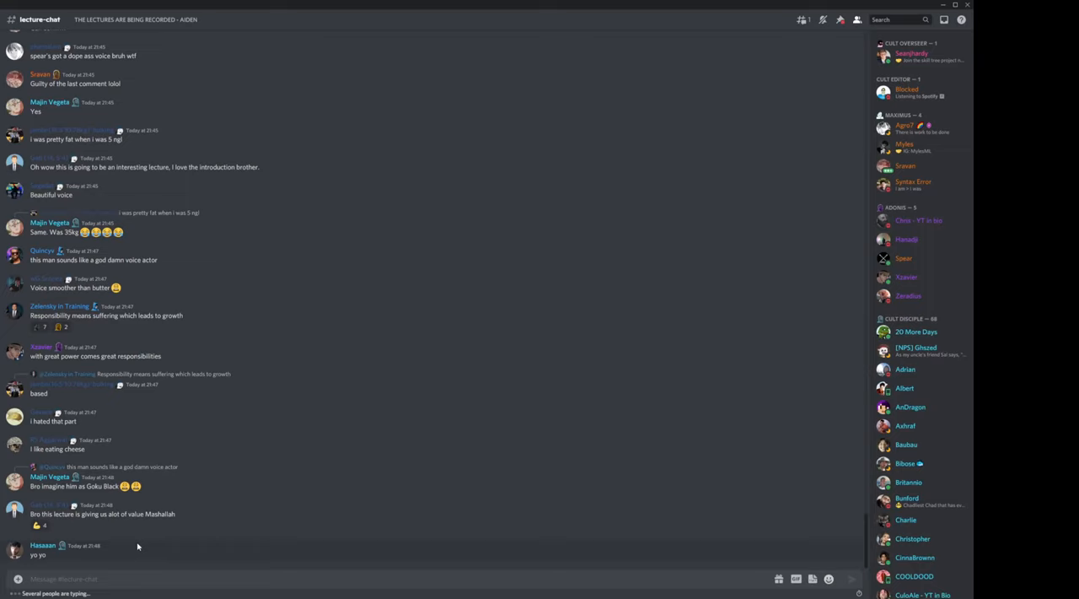
scroll(down, 3)
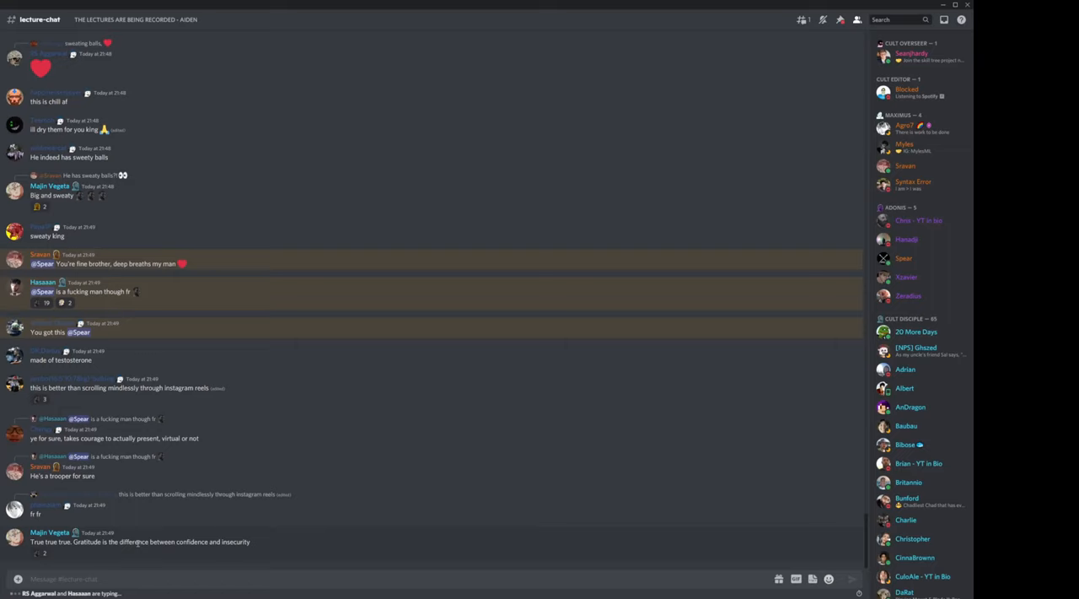
scroll(down, 3)
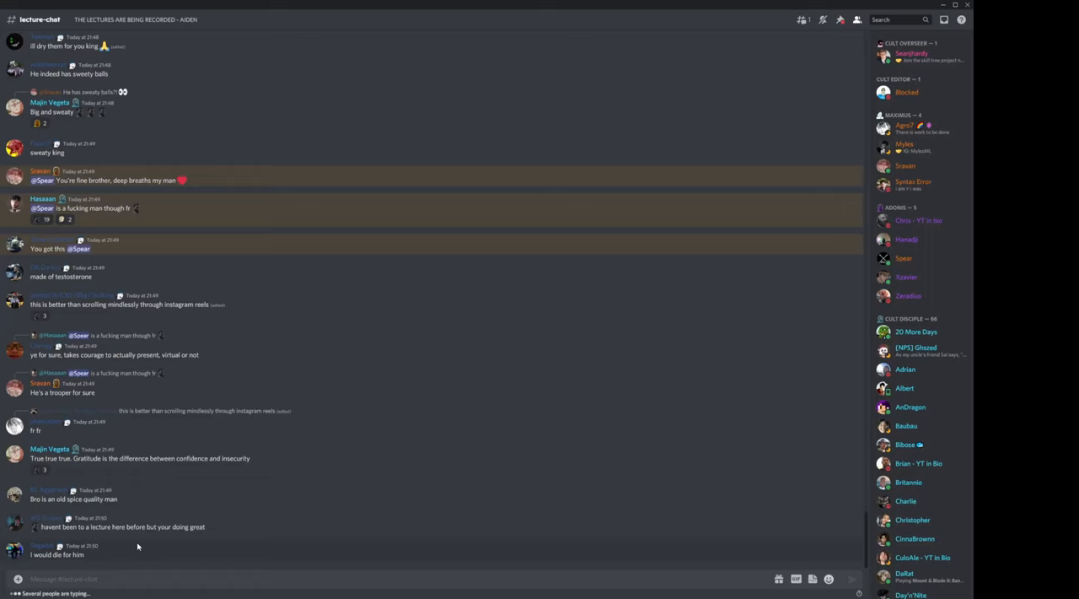
scroll(down, 3)
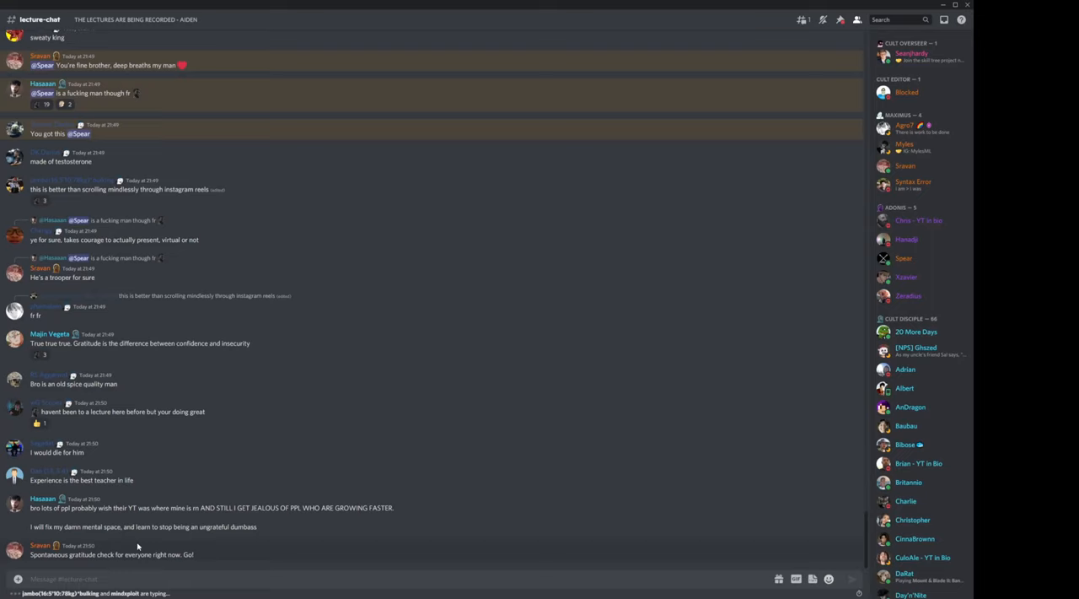
scroll(down, 3)
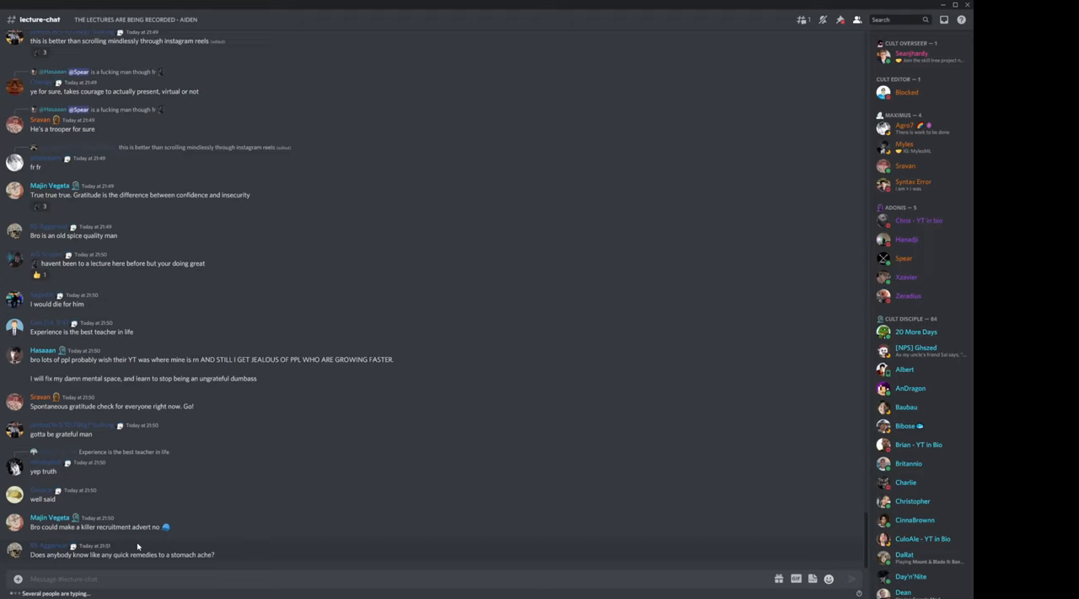
scroll(down, 3)
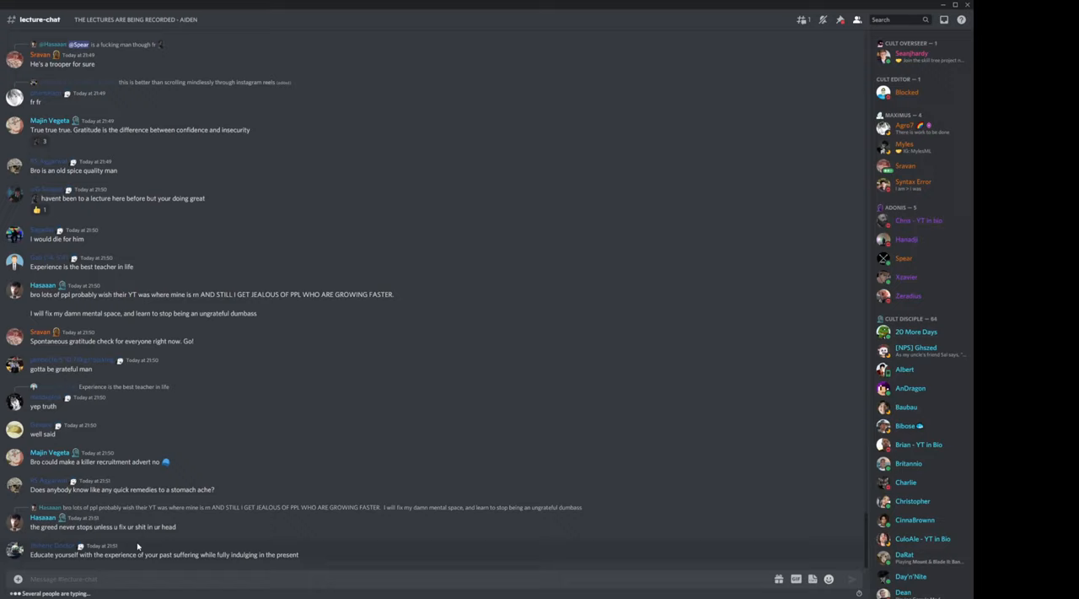
scroll(down, 3)
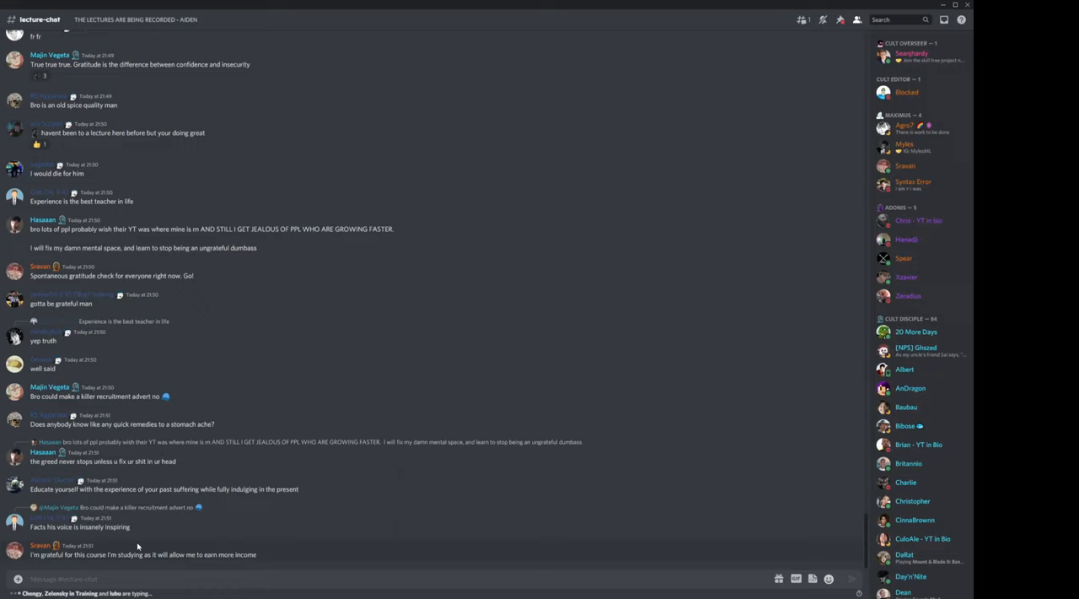
scroll(down, 3)
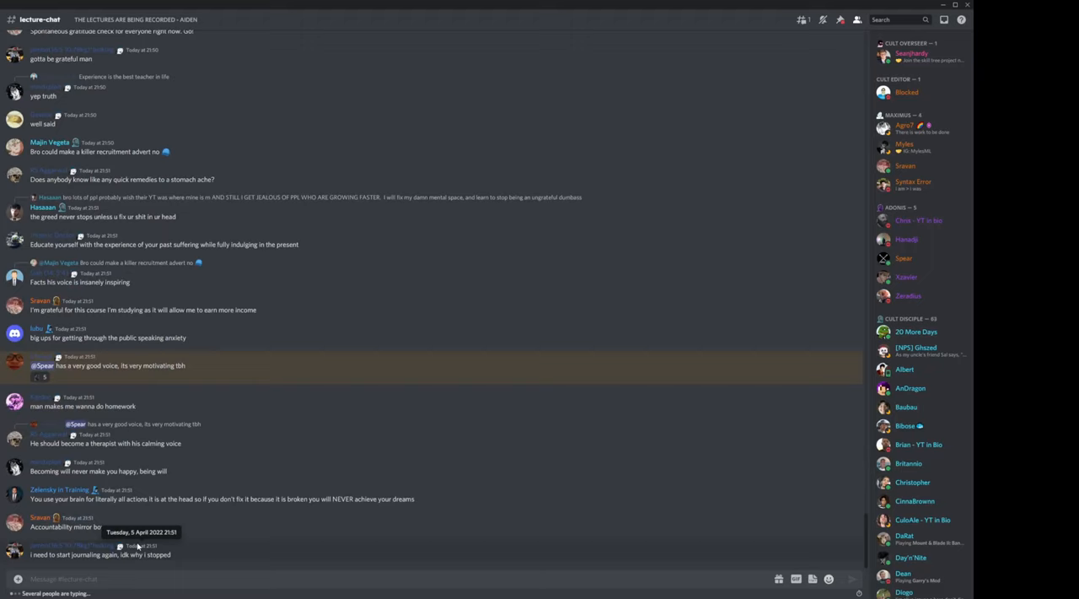
scroll(down, 3)
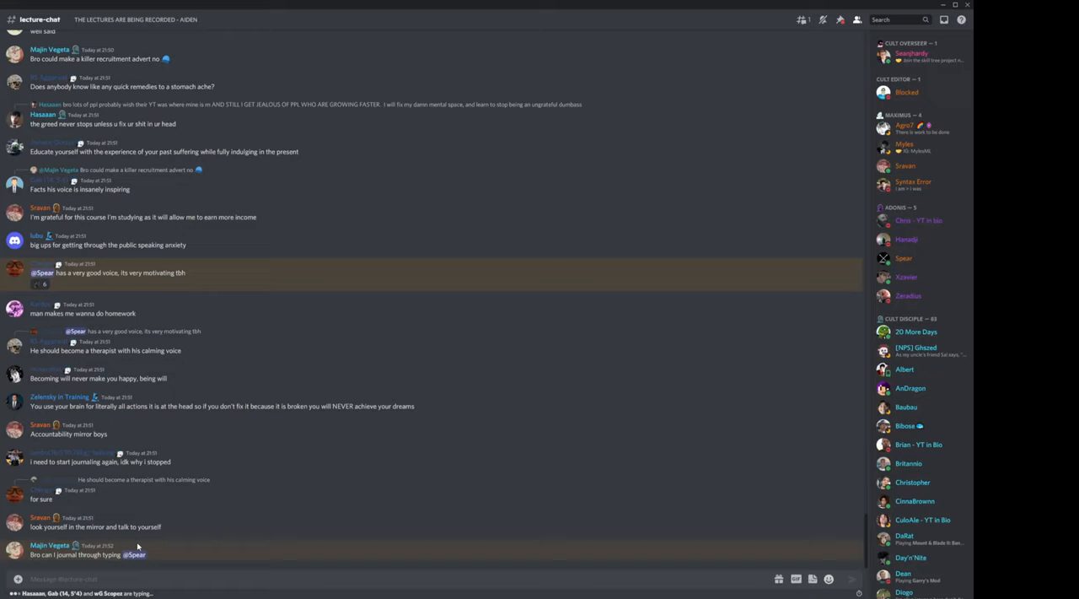